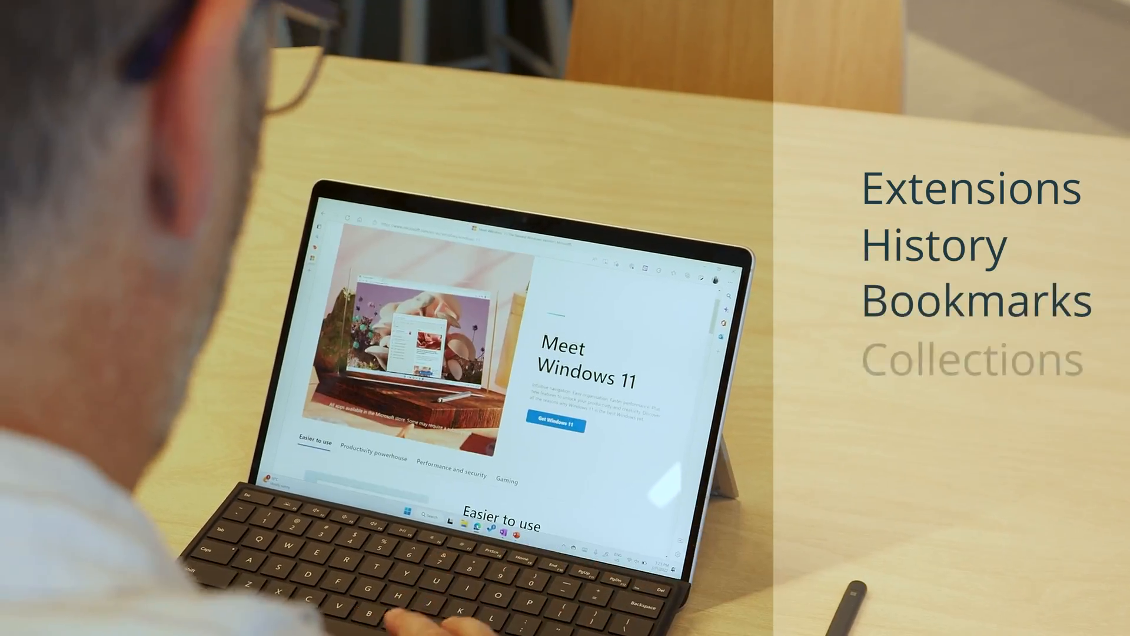
Bring up Edge's Settings and more menu over the Meet Windows 11 page
click(1023, 33)
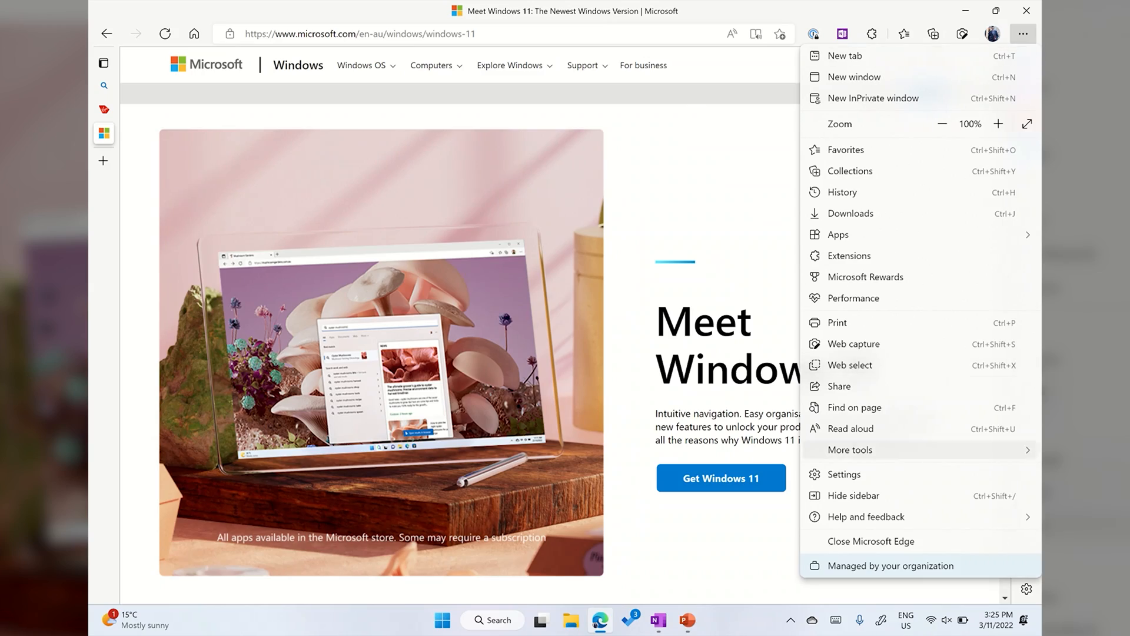
Navigate Edge Settings to the System and performance page with efficiency mode and sleeping tabs
click(845, 473)
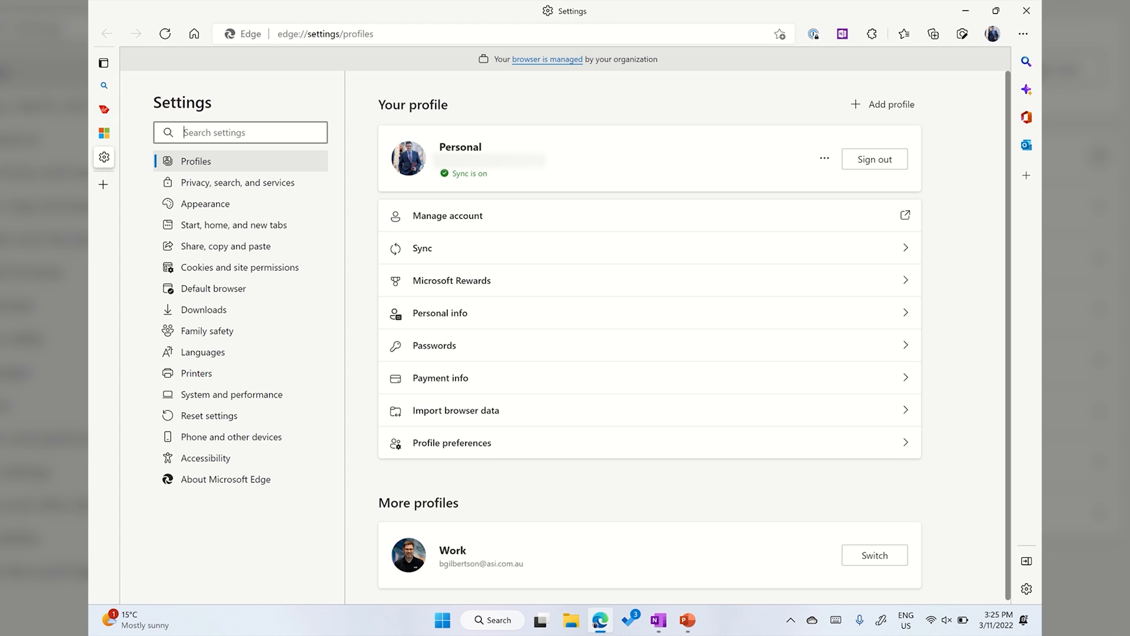
click(230, 395)
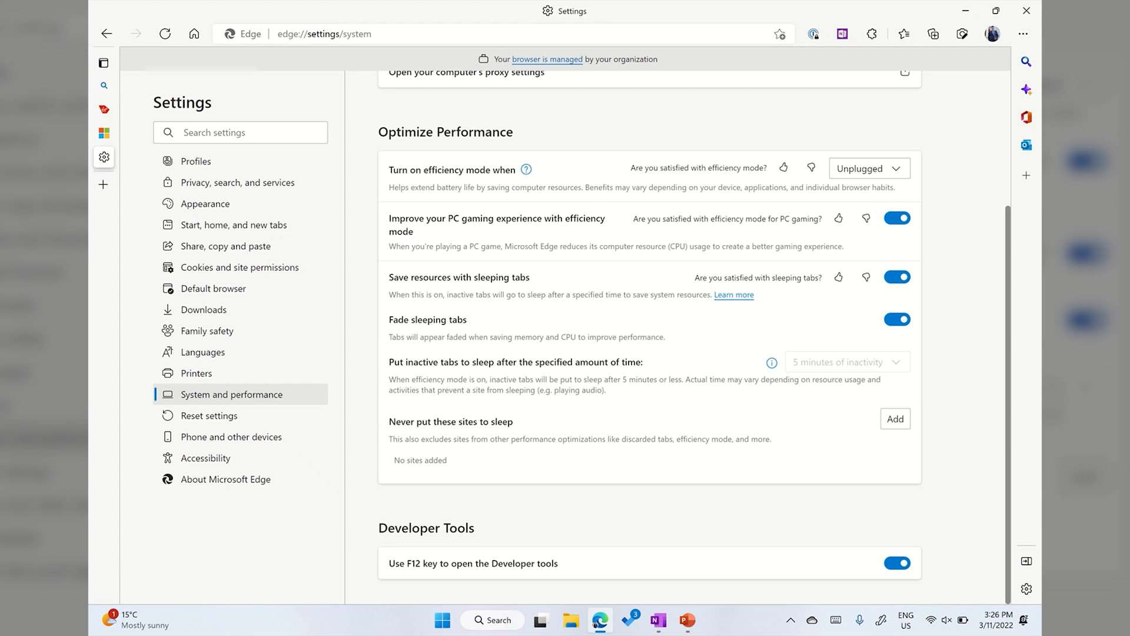